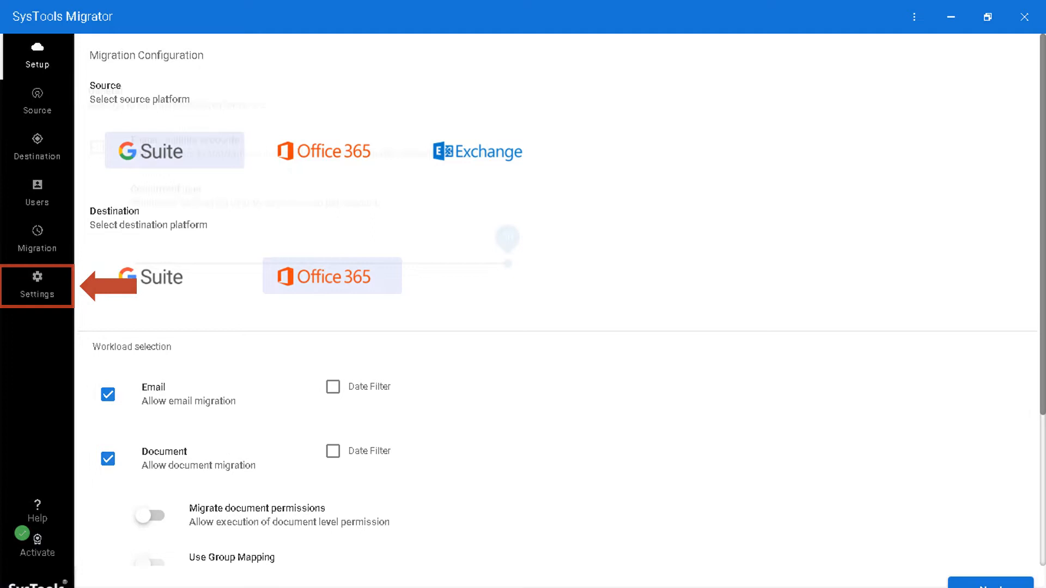
Keep multiple accounts enabled and set concurrent users per account to 20 in Settings
{"action": "left_click", "coordinate": [36, 286]}
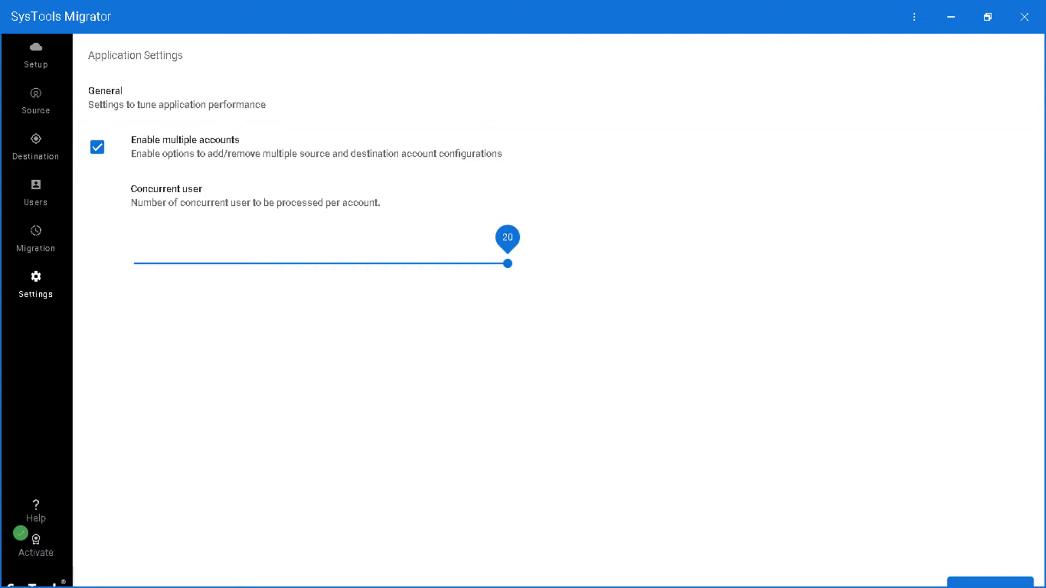
{"action": "left_click_drag", "start_coordinate": [508, 262], "coordinate": [309, 263]}
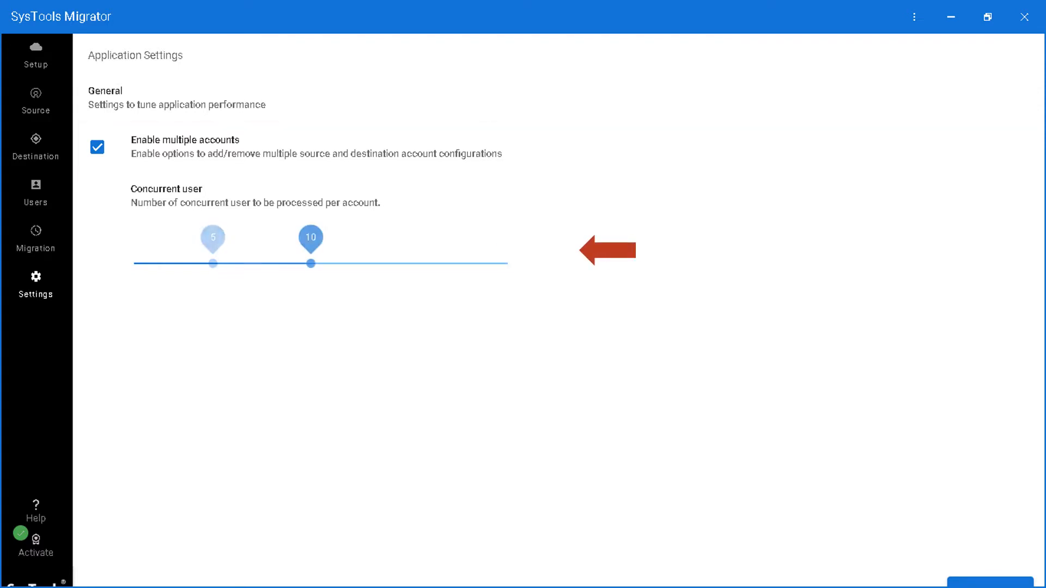
{"action": "left_click_drag", "start_coordinate": [310, 263], "coordinate": [509, 263]}
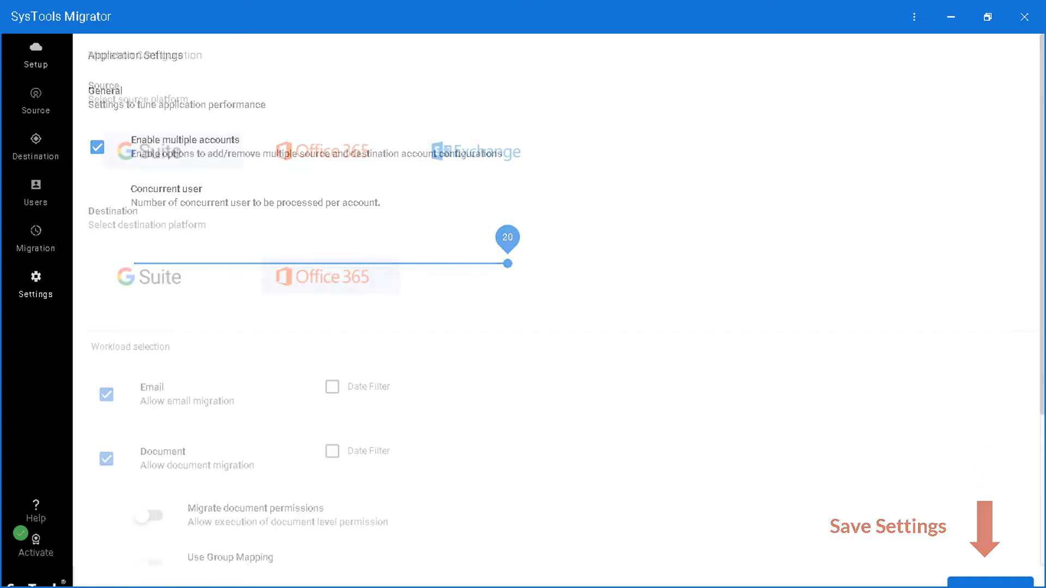
Save settings, then enable email and document date filters with document permissions and group mapping
{"action": "left_click", "coordinate": [35, 55]}
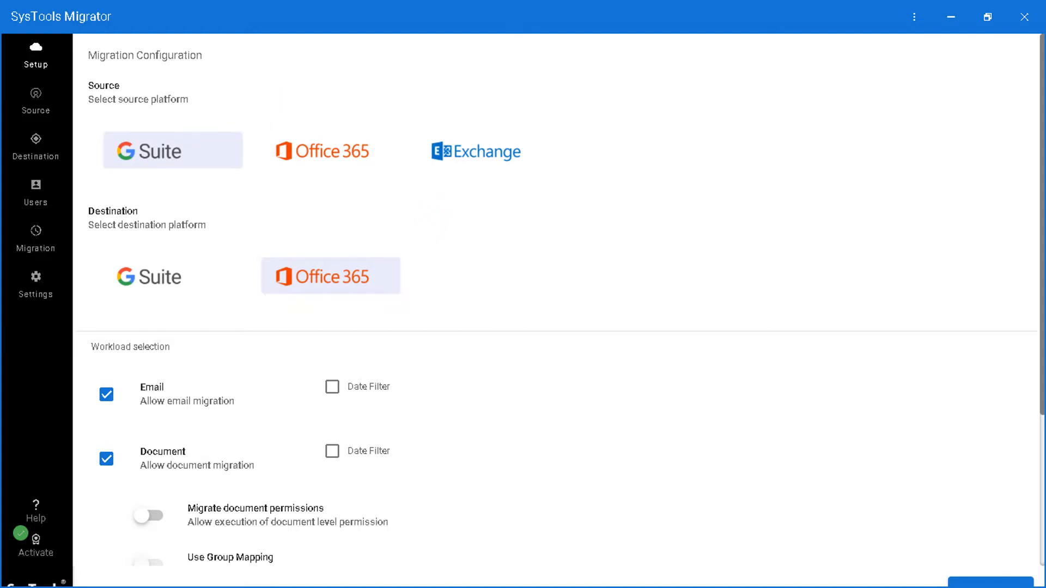
{"action": "scroll", "scroll_direction": "down", "scroll_amount": 3}
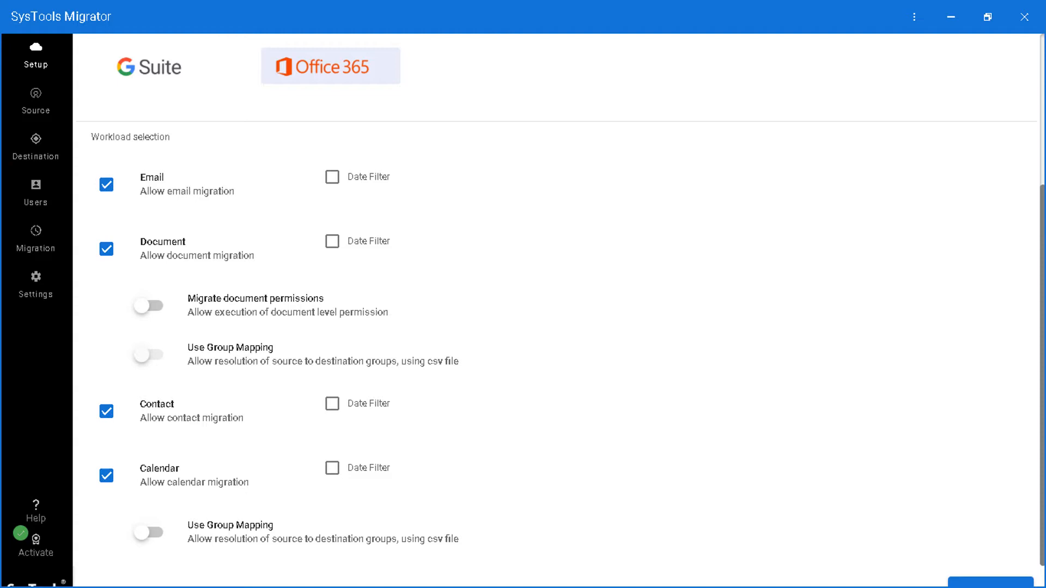
{"action": "left_click", "coordinate": [331, 176]}
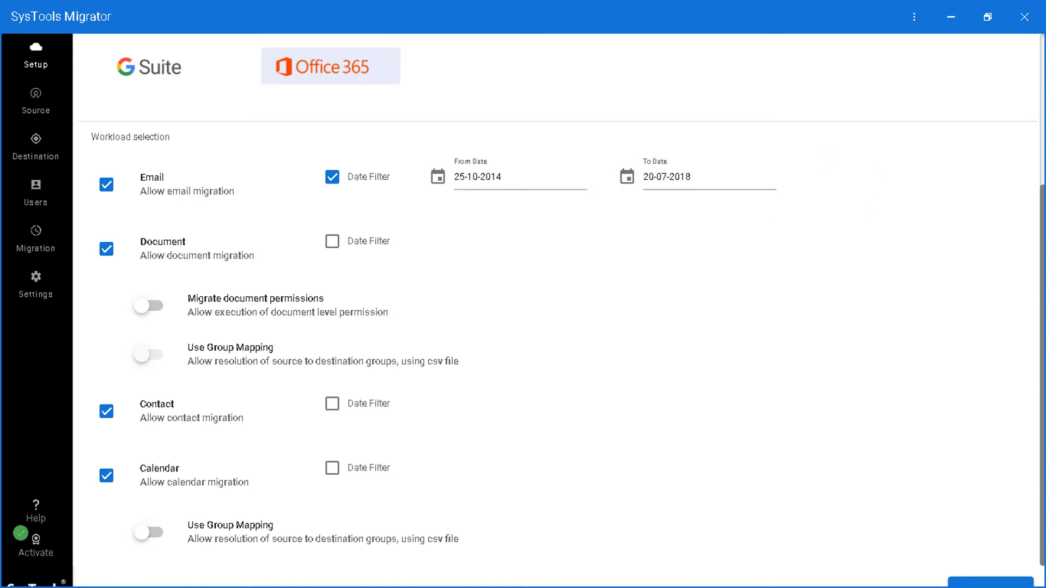
{"action": "left_click", "coordinate": [332, 241]}
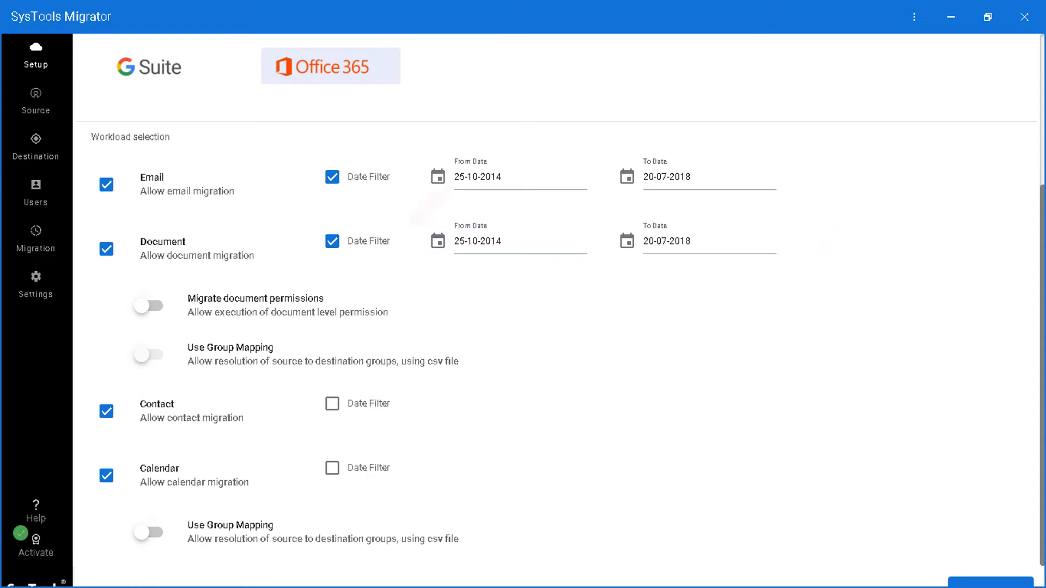
{"action": "left_click", "coordinate": [149, 305]}
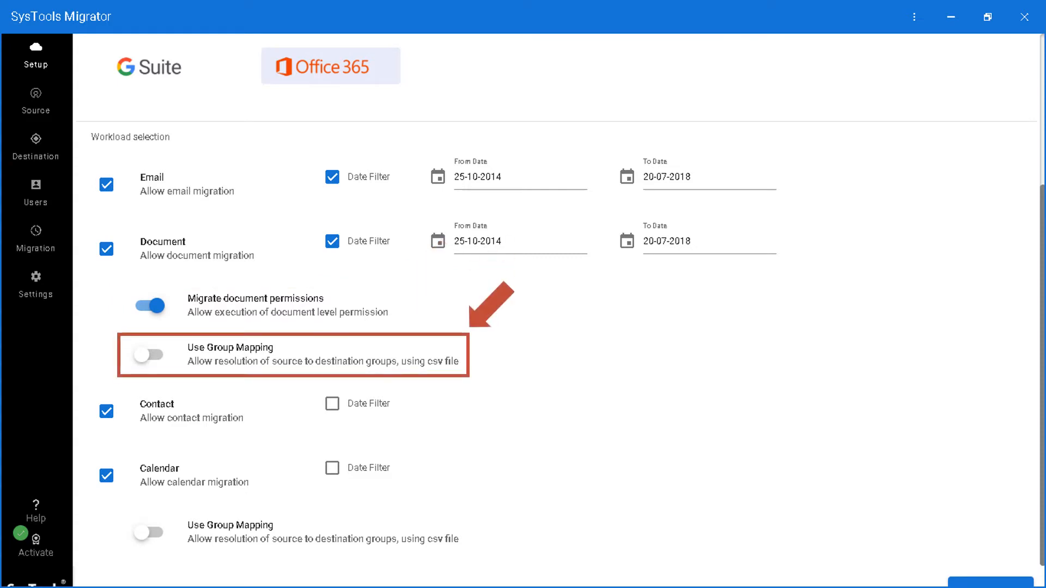
{"action": "left_click", "coordinate": [149, 354]}
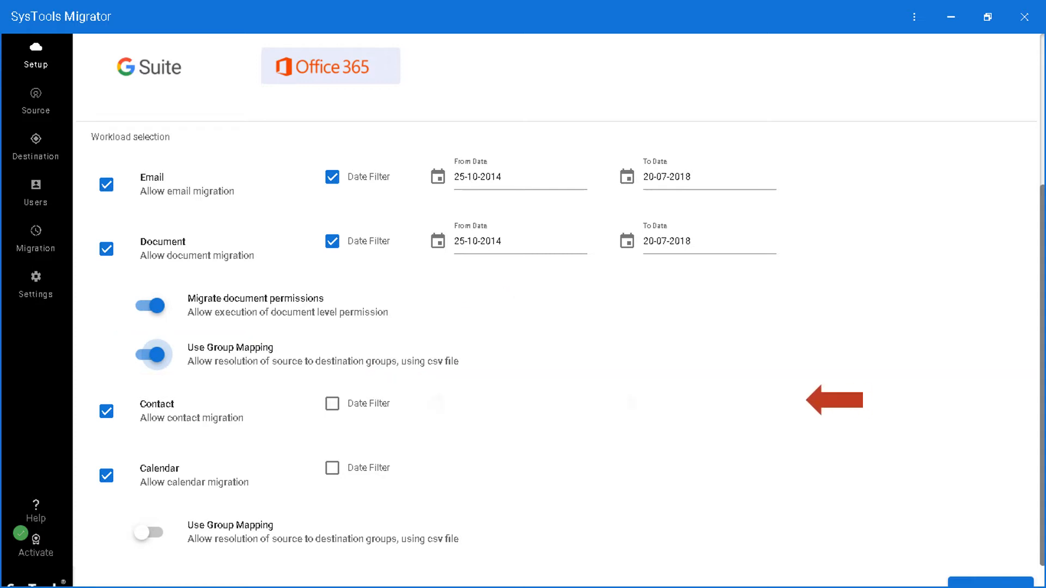
Enable contact and calendar date filters with calendar group mapping, and proceed to the source step
{"action": "left_click", "coordinate": [333, 403]}
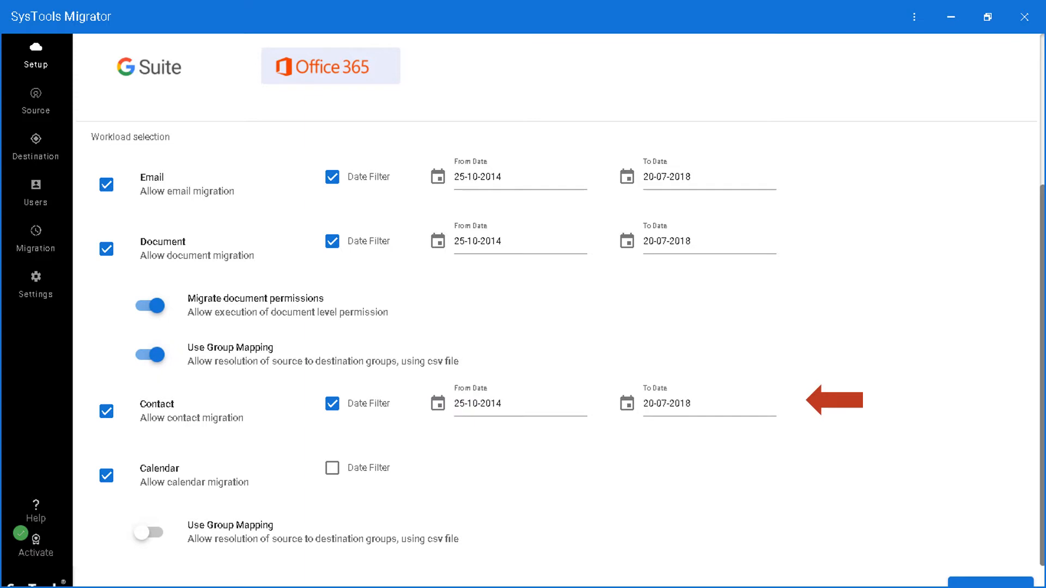
{"action": "left_click", "coordinate": [332, 467]}
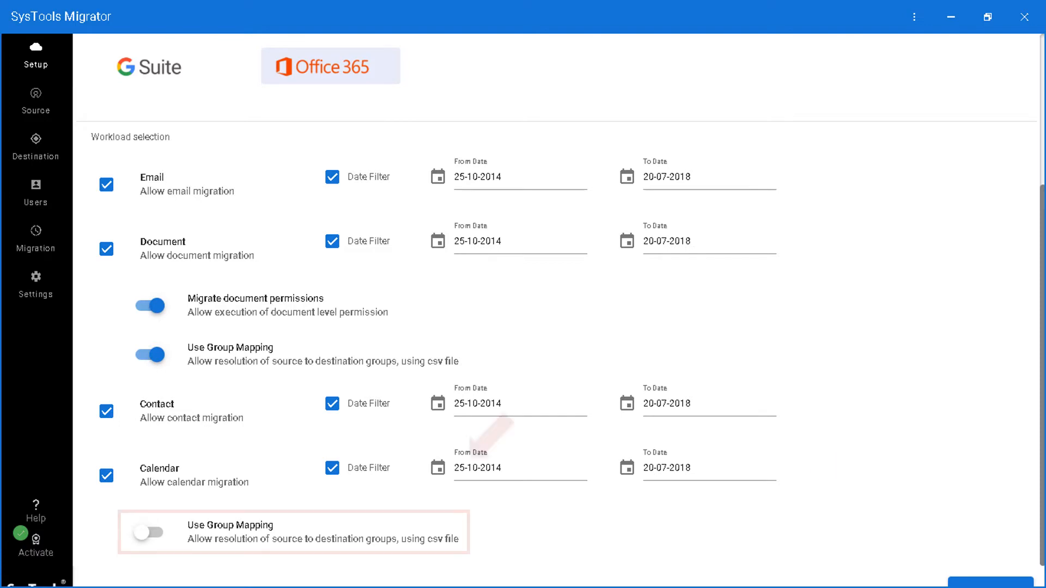
{"action": "left_click", "coordinate": [149, 533]}
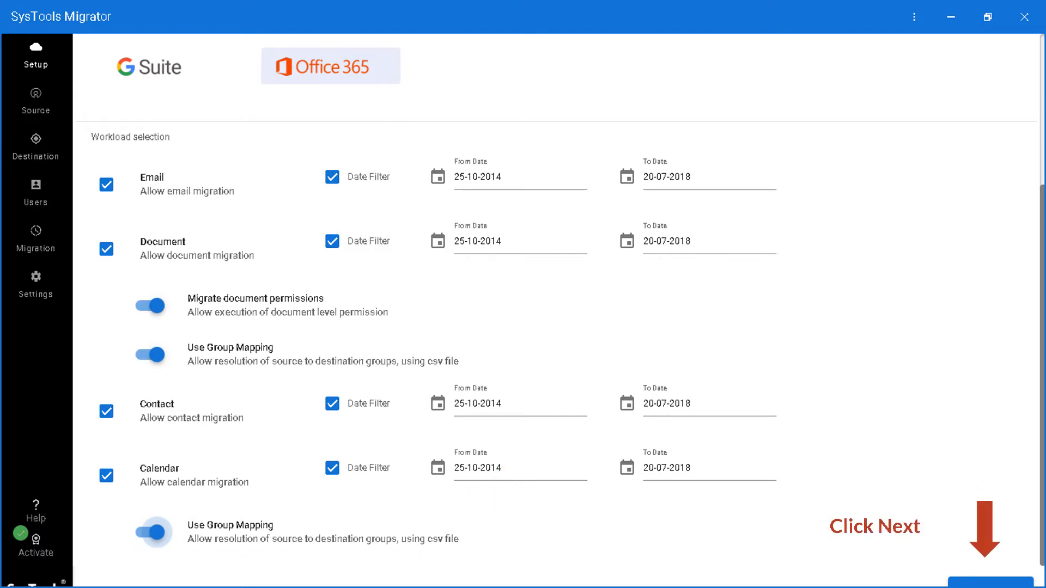
{"action": "left_click", "coordinate": [1000, 584]}
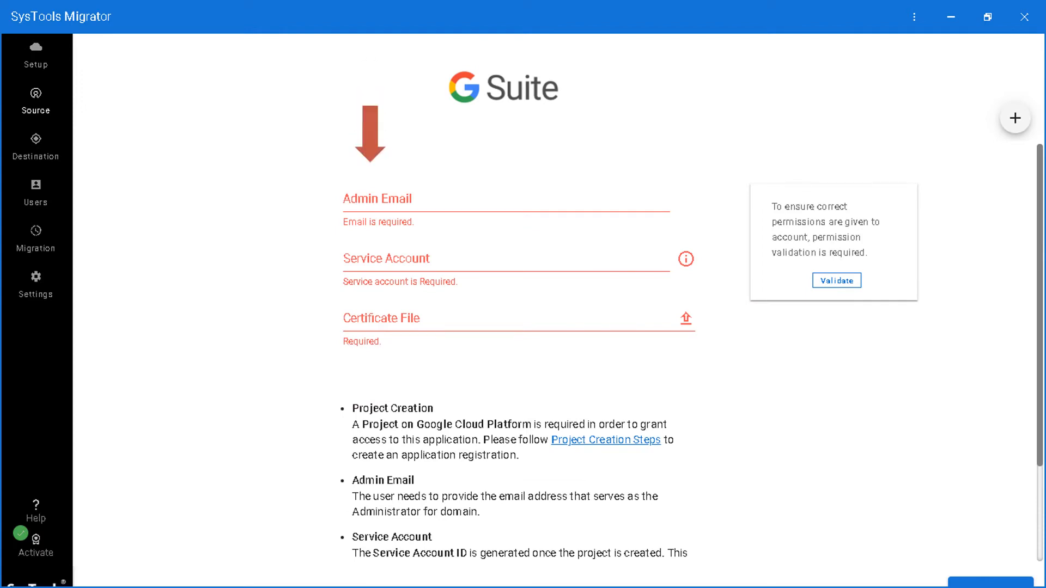
{"action": "type", "text": "appsadmin@"}
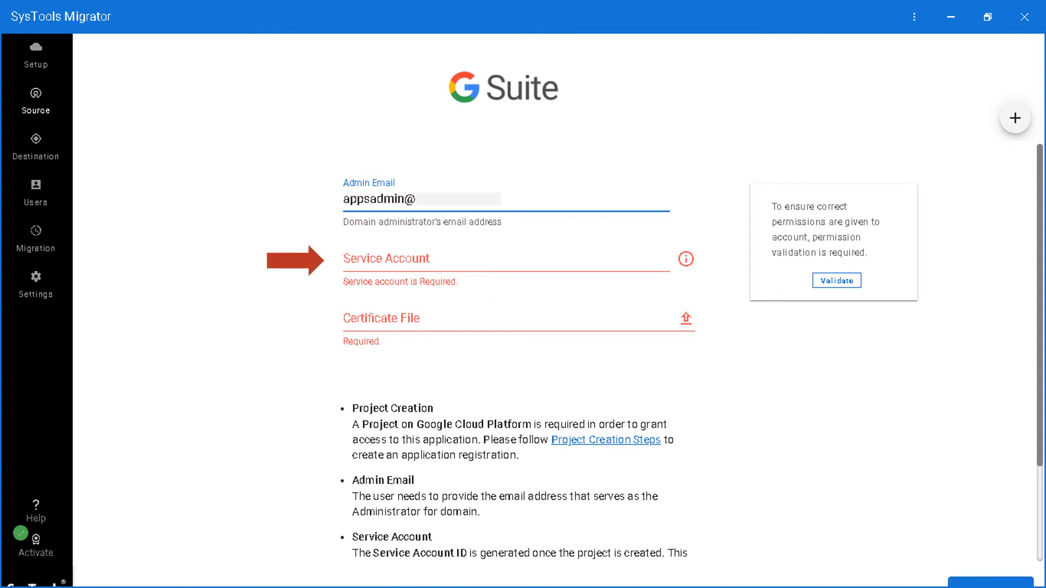
{"action": "type", "text": "117221696273223606189"}
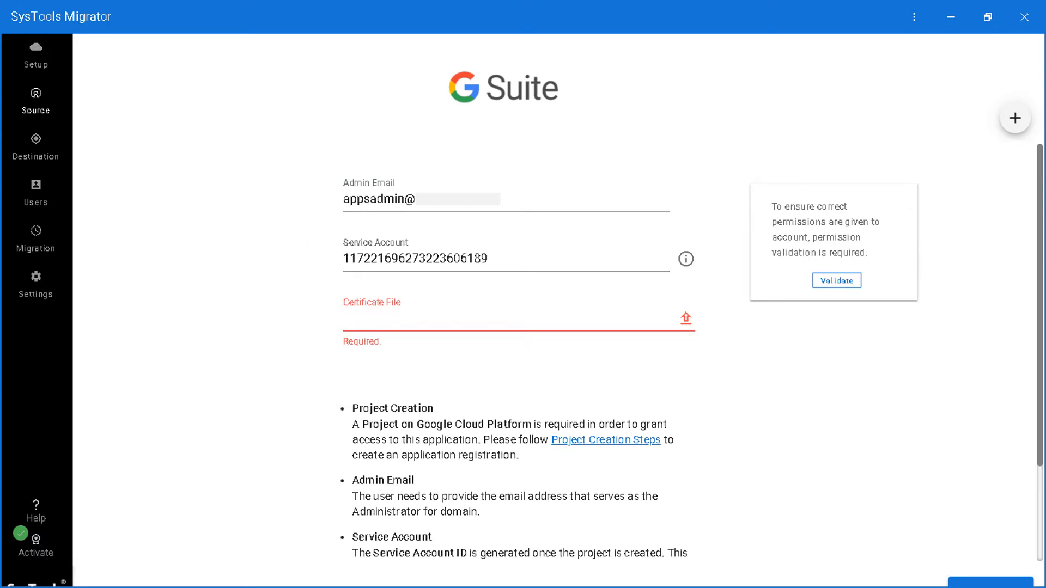
{"action": "left_click", "coordinate": [685, 318]}
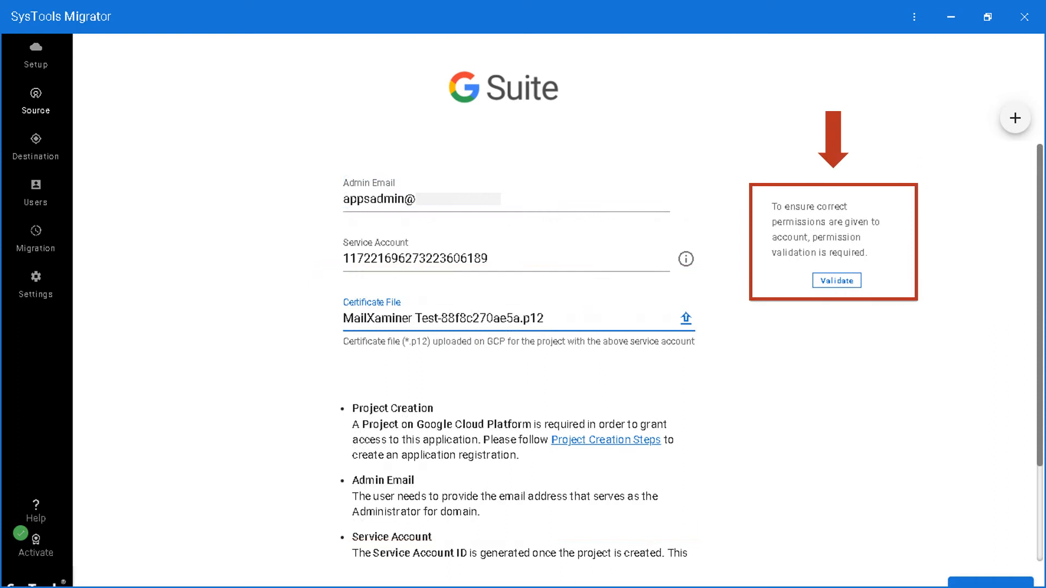
Validate the G Suite source with all read permissions granted and proceed to the destination
{"action": "left_click", "coordinate": [837, 280]}
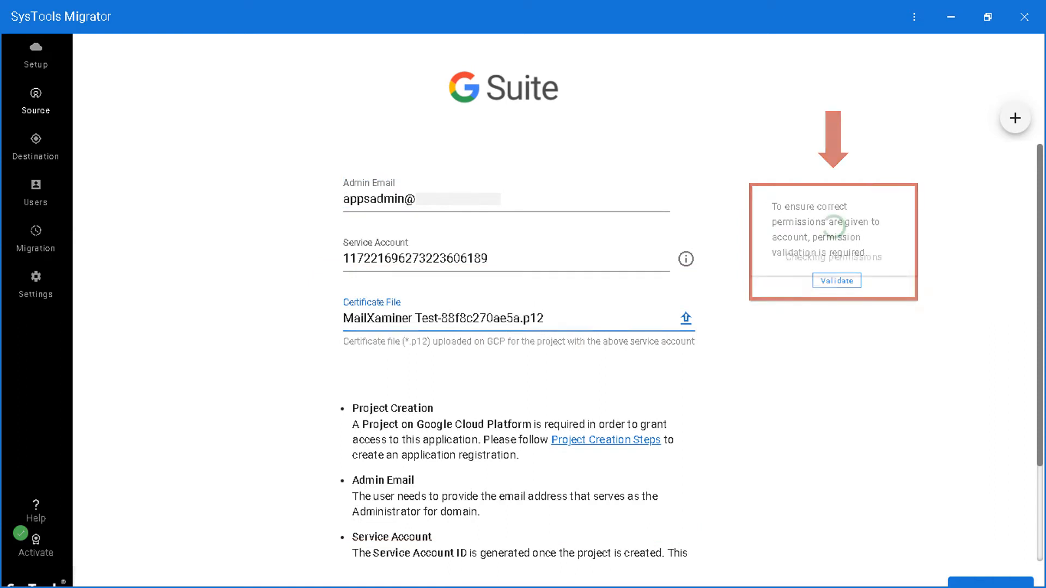
{"action": "left_click", "coordinate": [835, 280]}
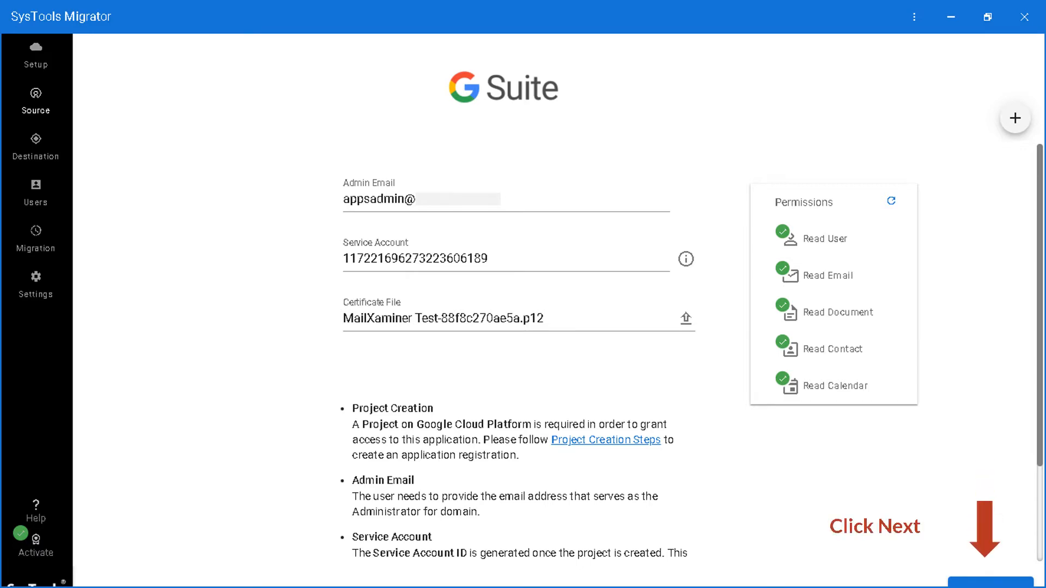
{"action": "left_click", "coordinate": [35, 145]}
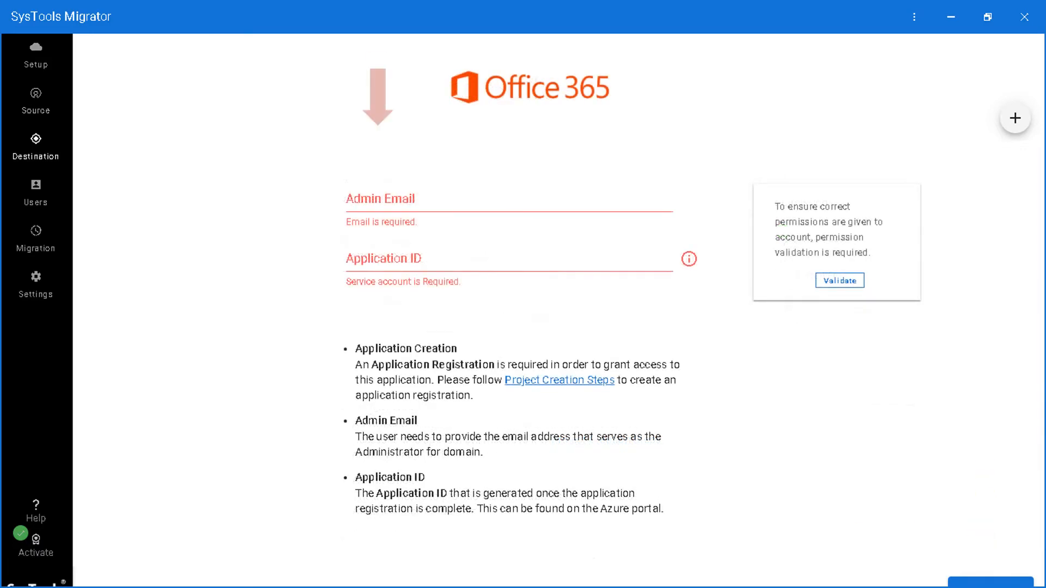
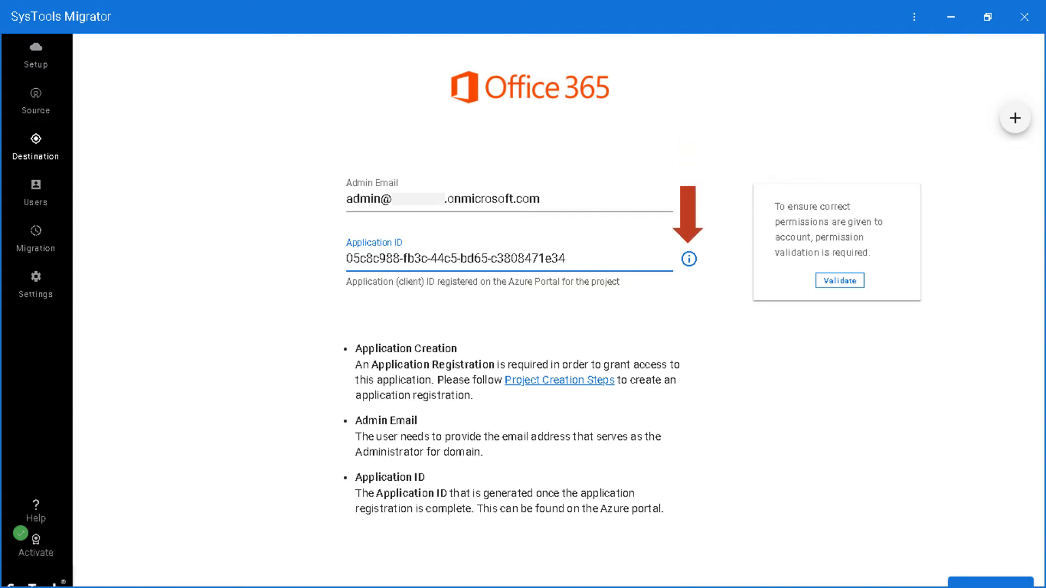
{"action": "left_click", "coordinate": [35, 511]}
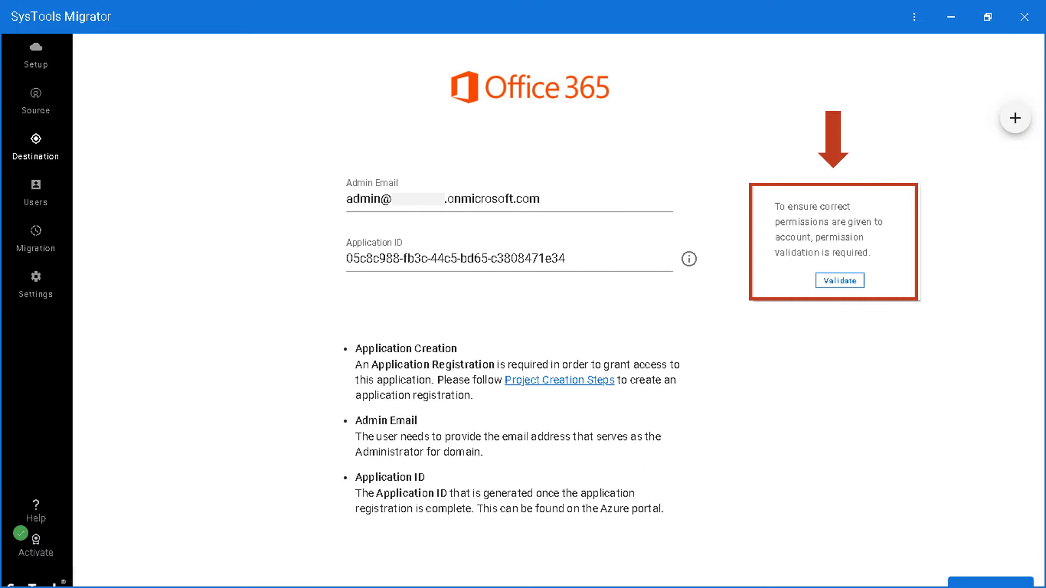
{"action": "left_click", "coordinate": [839, 280]}
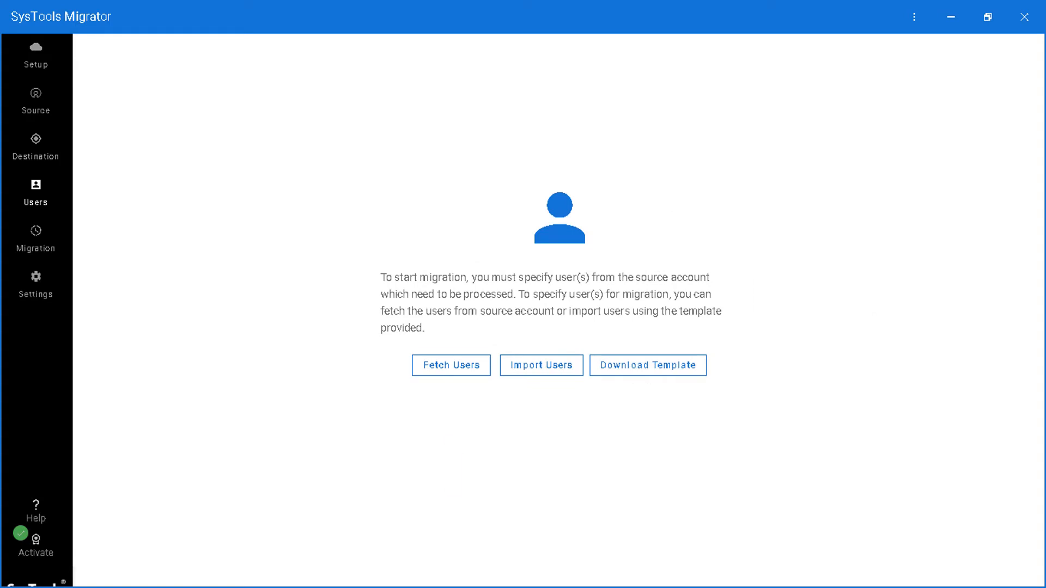
Fetch the source account's users, confirming 14717 users retrieved
{"action": "left_click", "coordinate": [451, 365]}
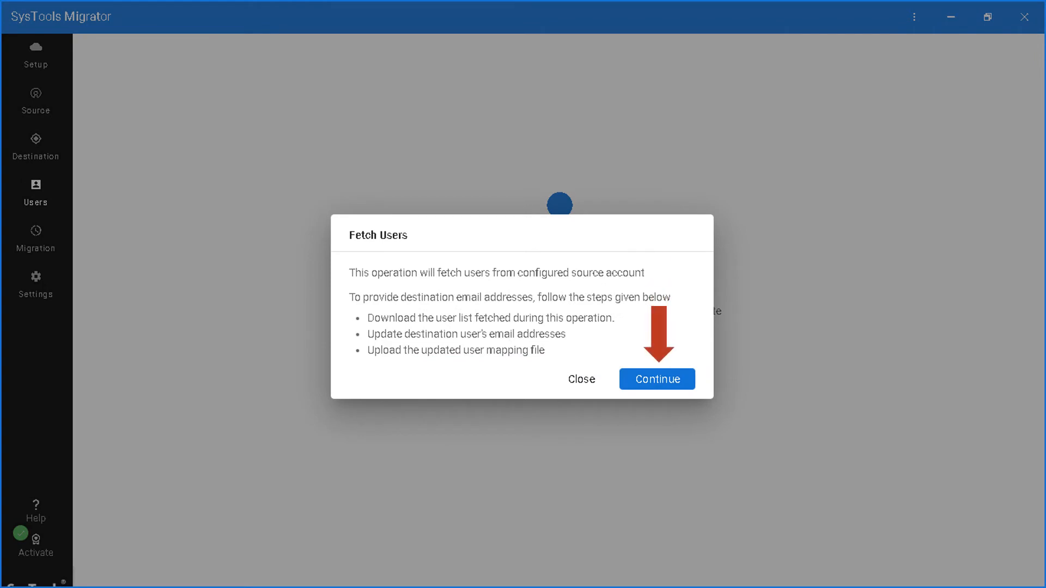
{"action": "left_click", "coordinate": [656, 379]}
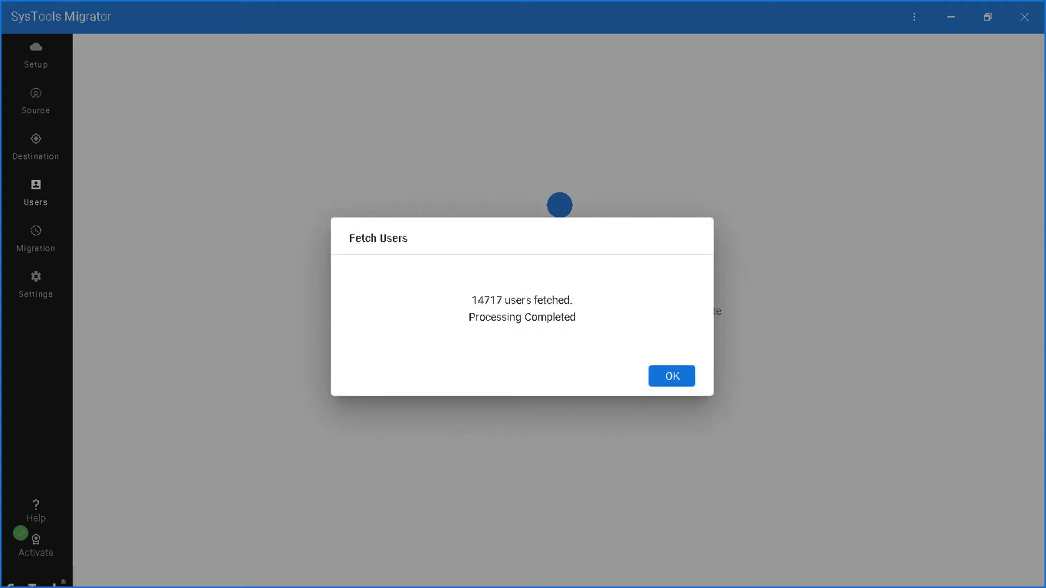
{"action": "left_click", "coordinate": [671, 375]}
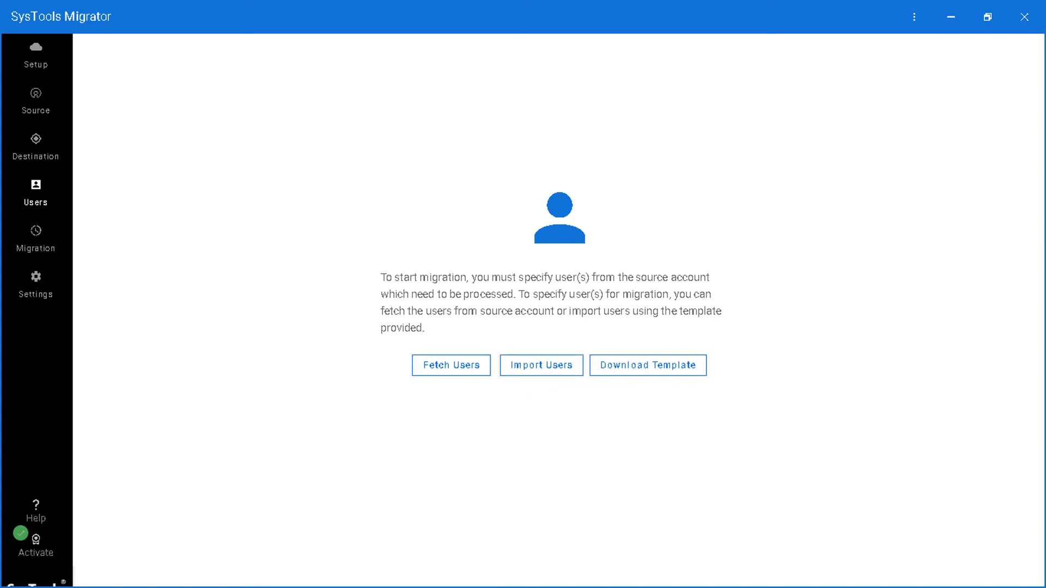
{"action": "left_click", "coordinate": [647, 365]}
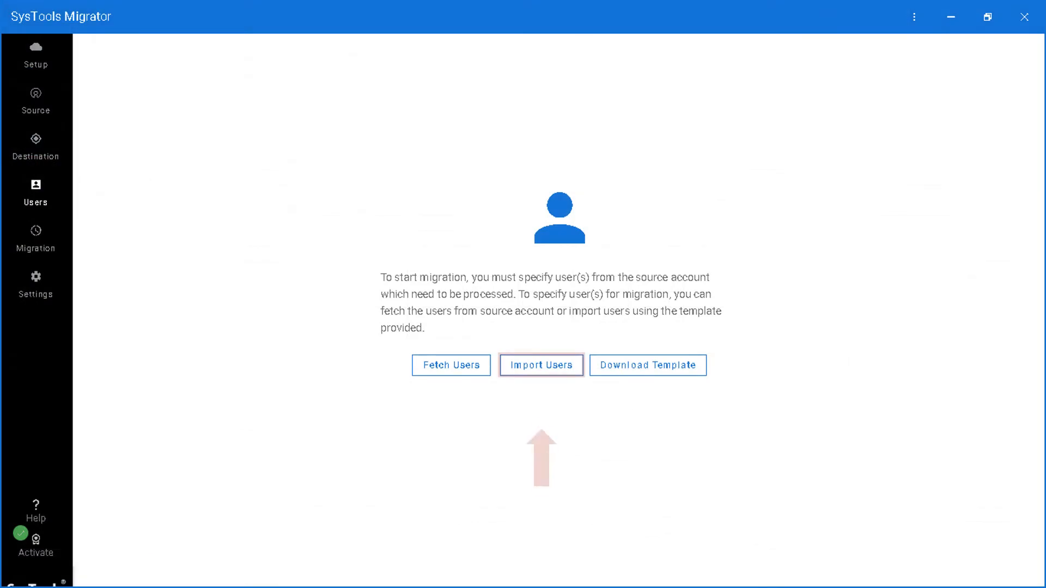
Import one user mapping from UserMappingSample.csv
{"action": "left_click", "coordinate": [540, 365]}
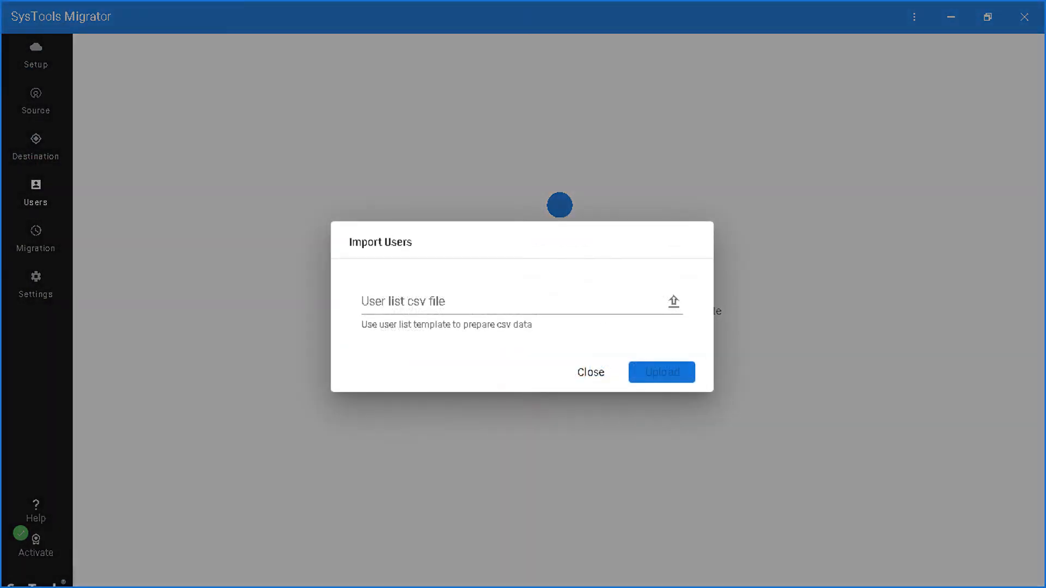
{"action": "left_click", "coordinate": [673, 301]}
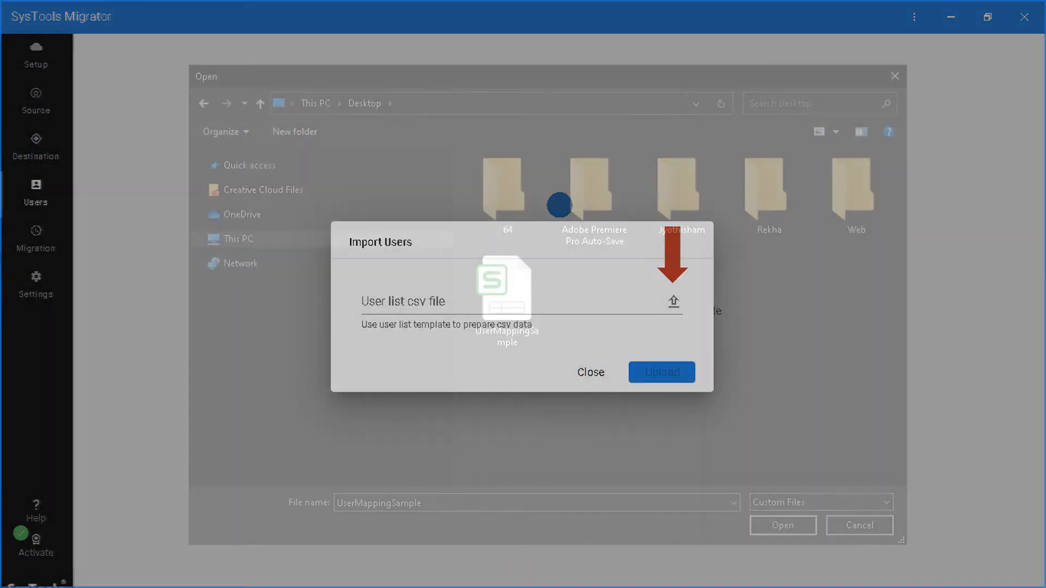
{"action": "left_click", "coordinate": [782, 525]}
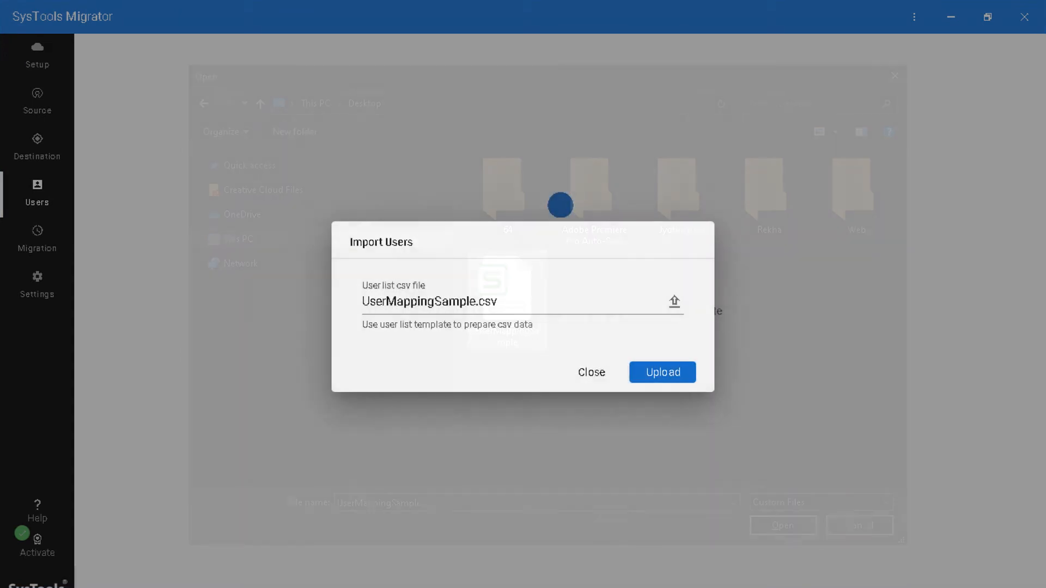
{"action": "left_click", "coordinate": [661, 371]}
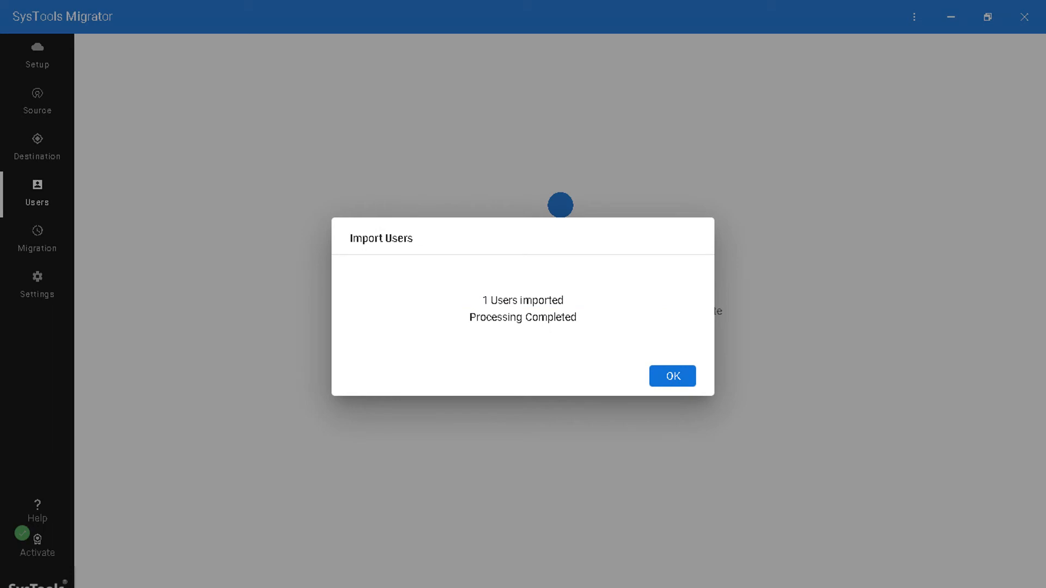
{"action": "left_click", "coordinate": [672, 376]}
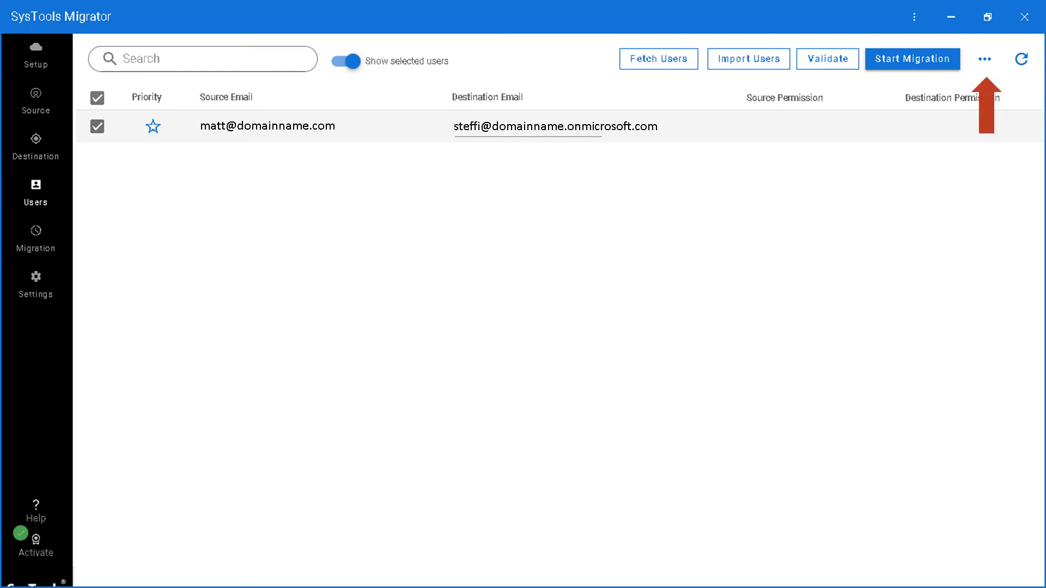
Validate the imported user's source and destination permissions
{"action": "left_click", "coordinate": [984, 59]}
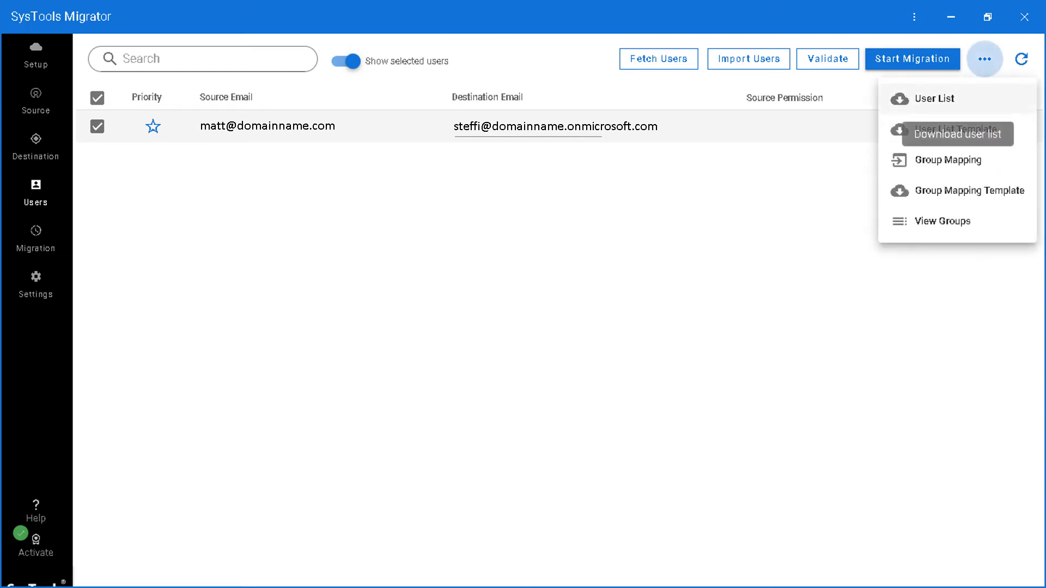
{"action": "mouse_move", "coordinate": [968, 189]}
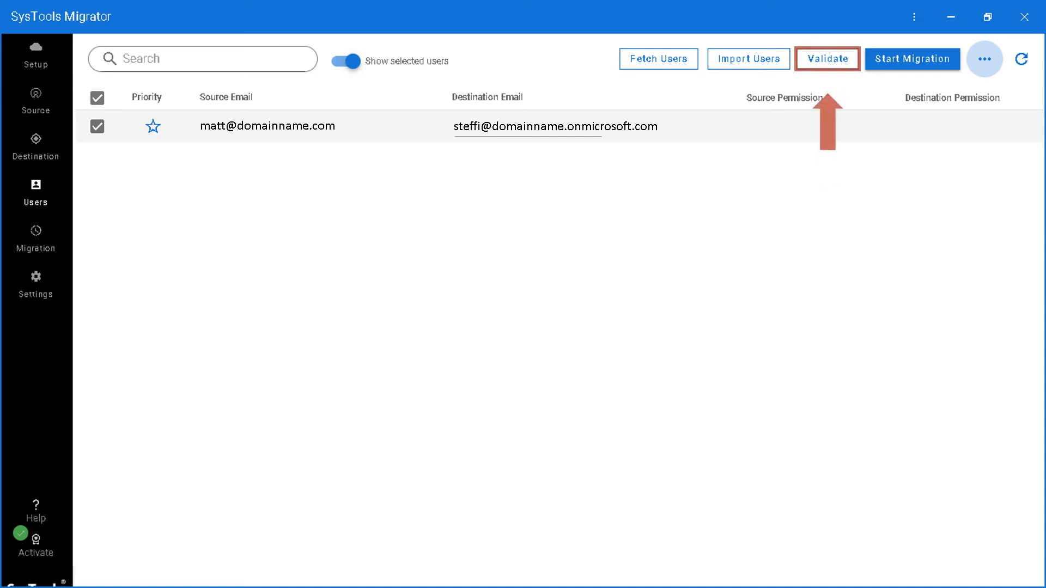
{"action": "left_click", "coordinate": [827, 58]}
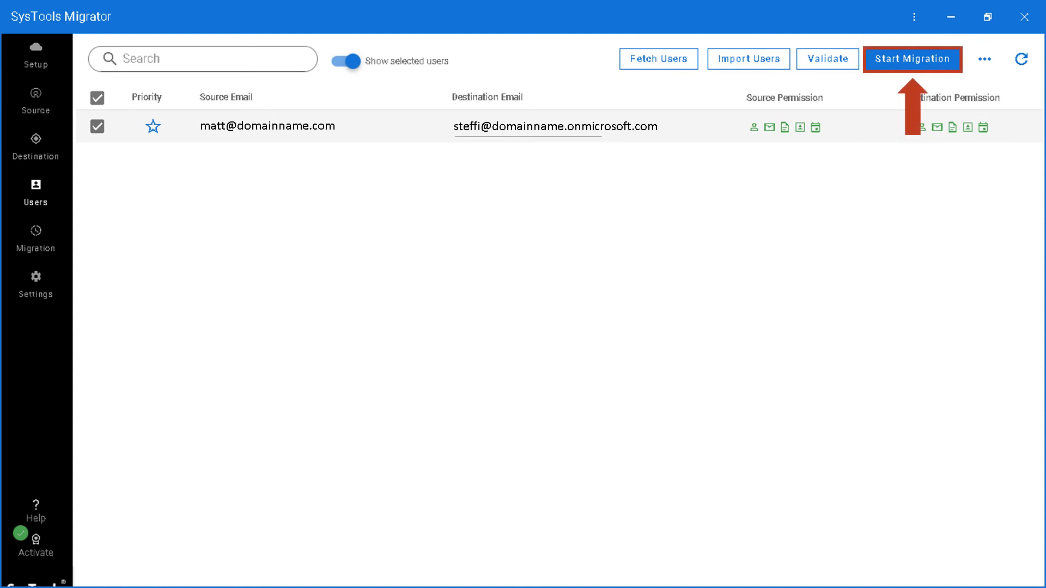
Start the mailbox migration and view it as completed with email, document, contact and calendar counts
{"action": "left_click", "coordinate": [912, 59]}
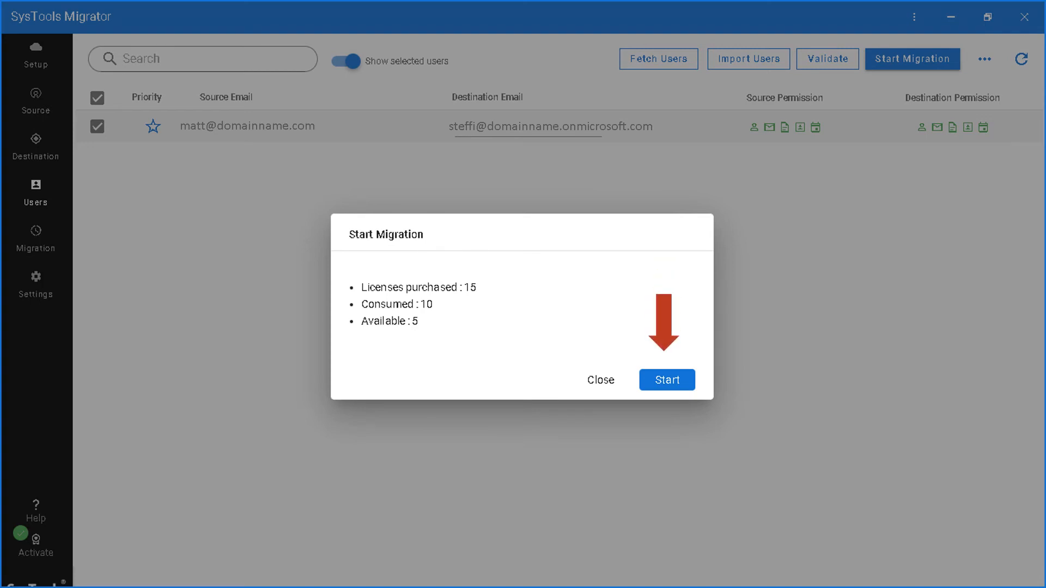
{"action": "left_click", "coordinate": [666, 379]}
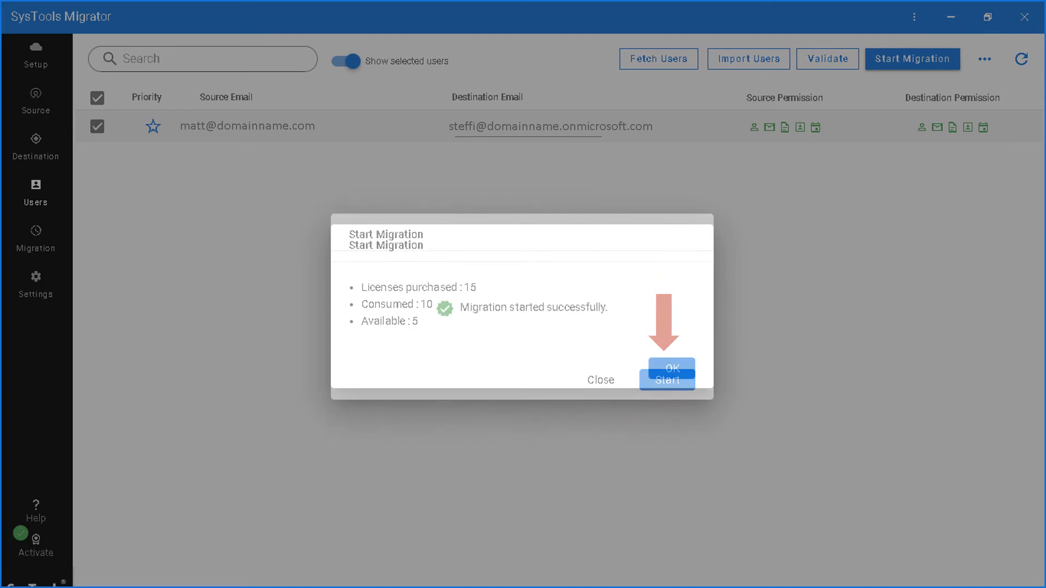
{"action": "left_click", "coordinate": [667, 379]}
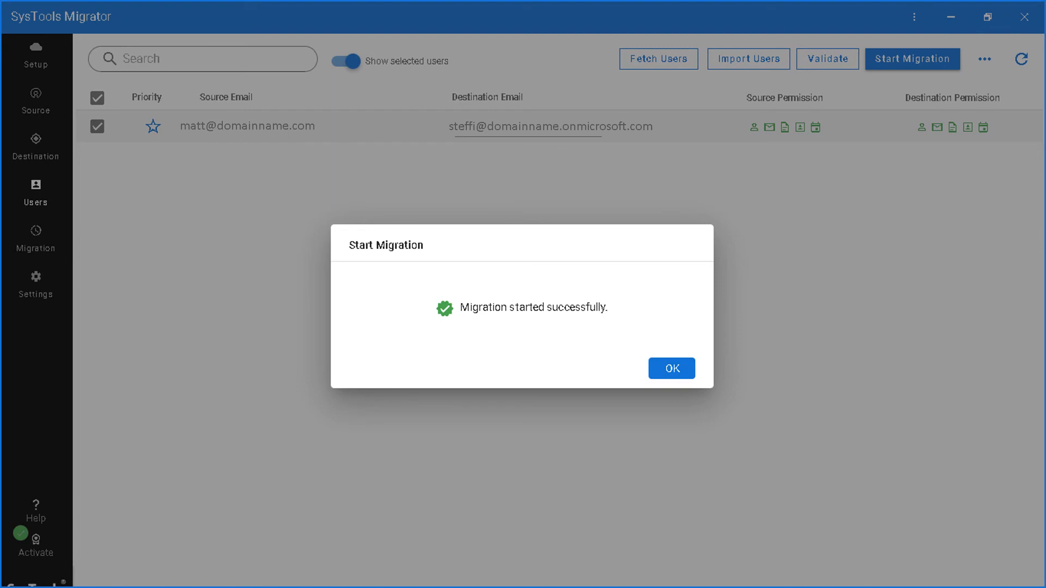
{"action": "left_click", "coordinate": [671, 368]}
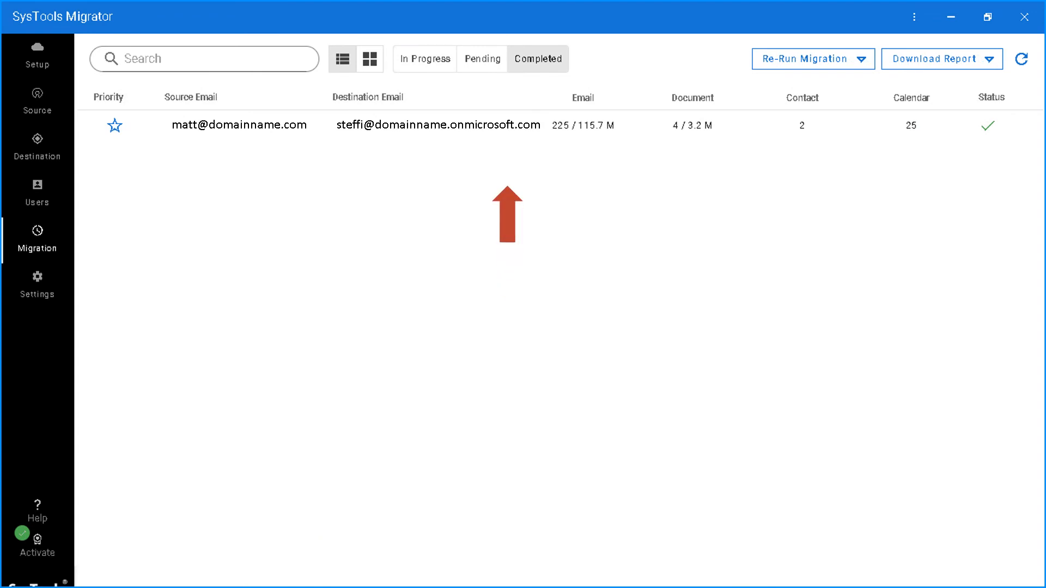
{"action": "left_click", "coordinate": [812, 59]}
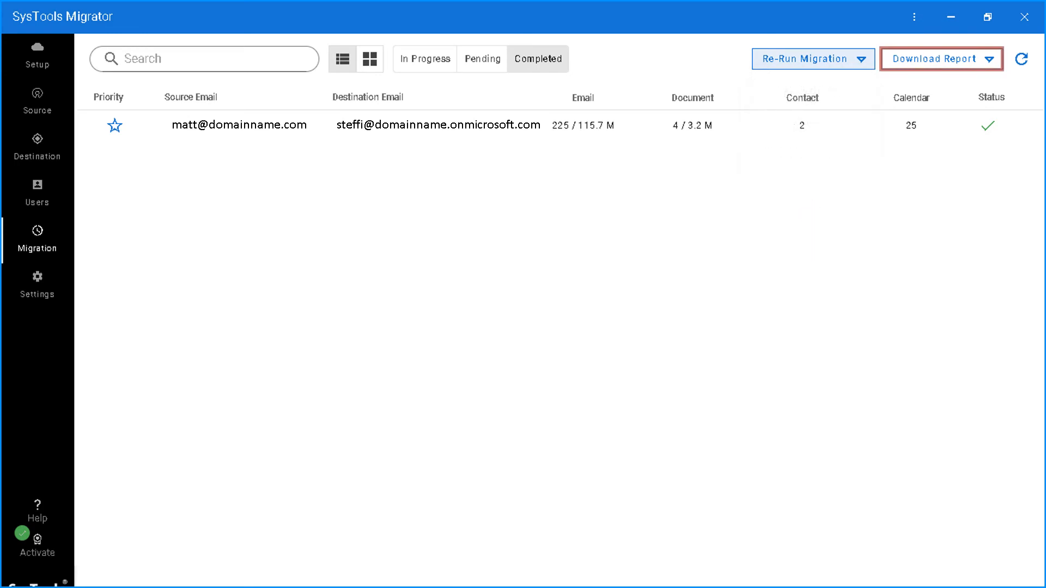
Download and save the detailed migration report for the migrated user
{"action": "left_click", "coordinate": [941, 59]}
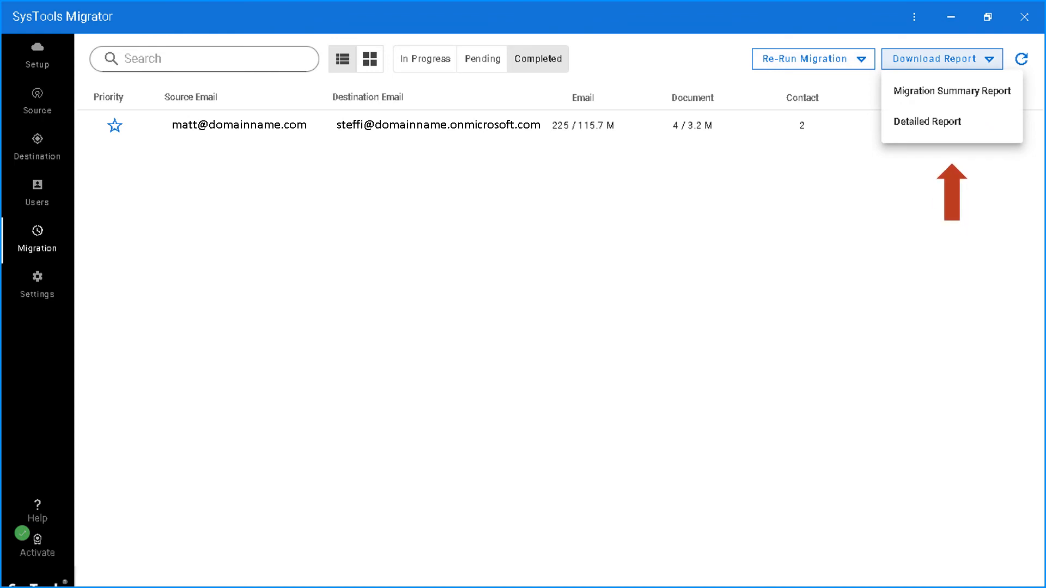
{"action": "left_click", "coordinate": [926, 121]}
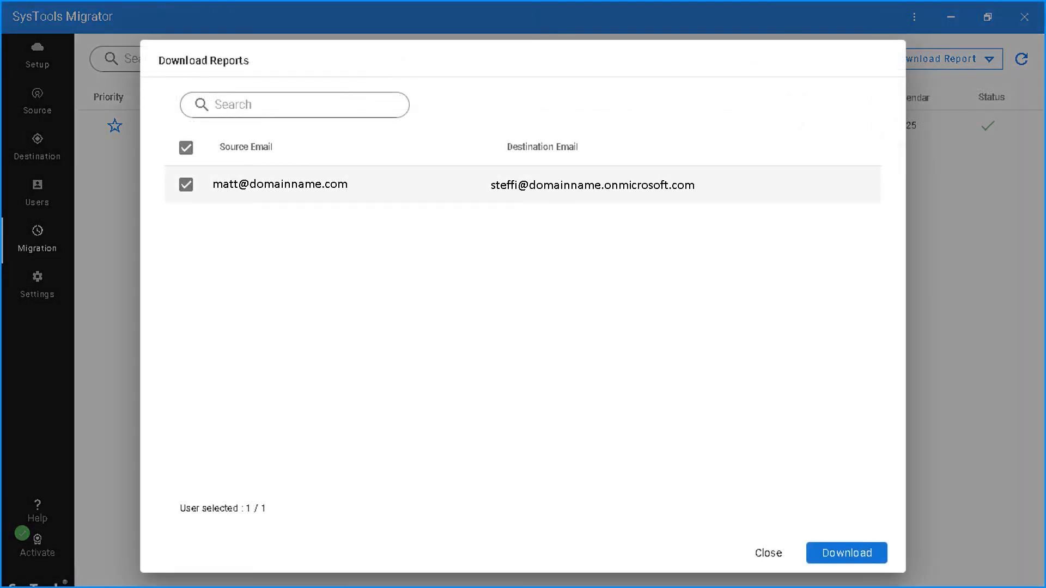
{"action": "left_click", "coordinate": [845, 554]}
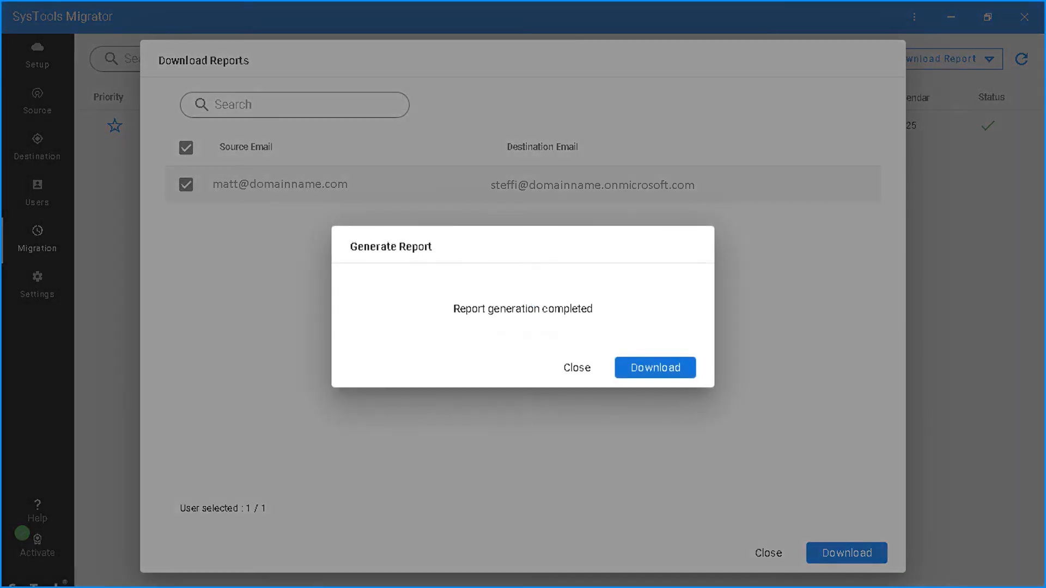
{"action": "left_click", "coordinate": [655, 367]}
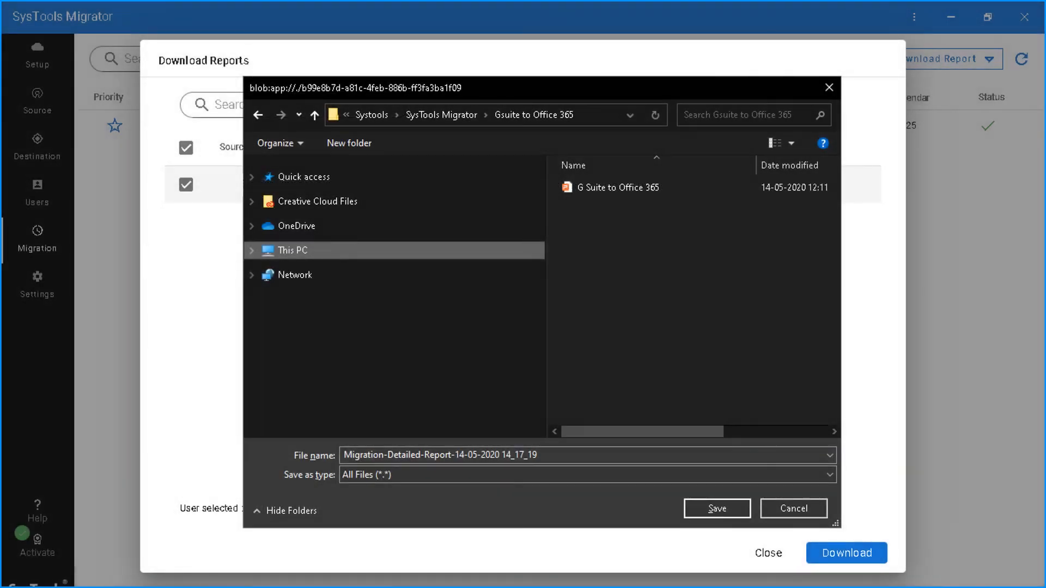
{"action": "left_click", "coordinate": [717, 509]}
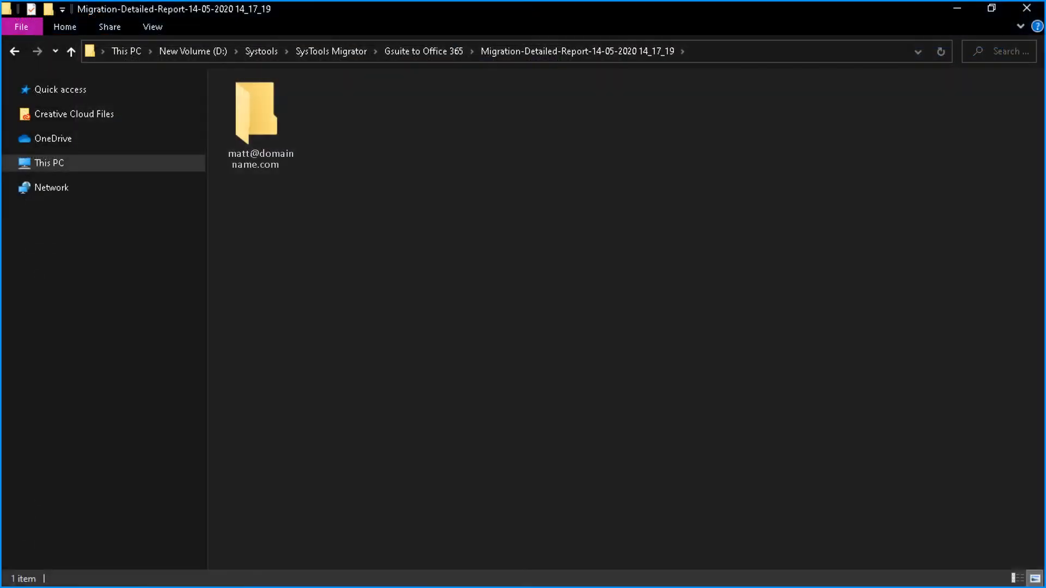
Open the user's report folder and its Document summary CSV in a spreadsheet
{"action": "double_click", "coordinate": [255, 112]}
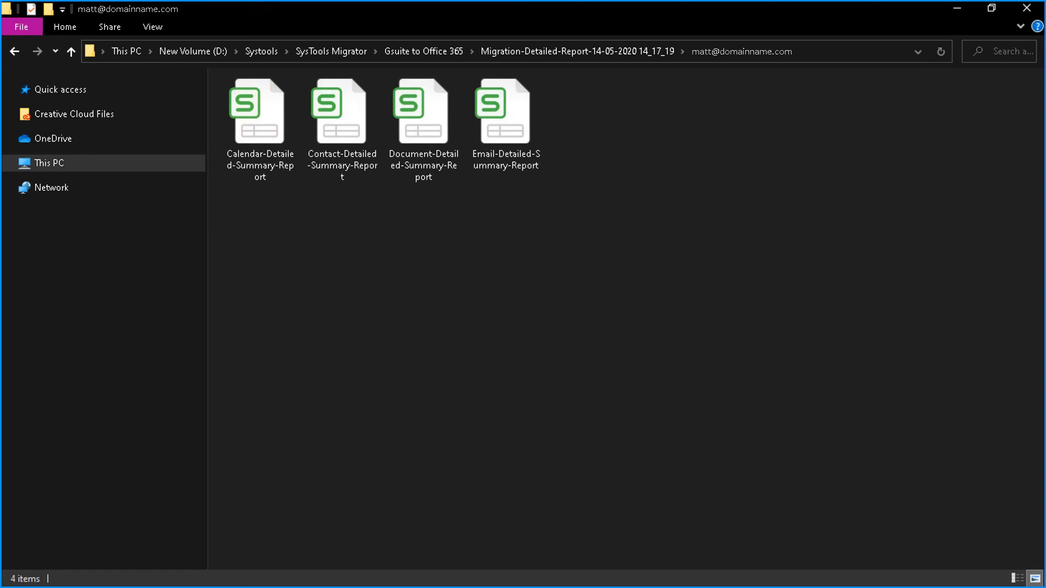
{"action": "double_click", "coordinate": [423, 111]}
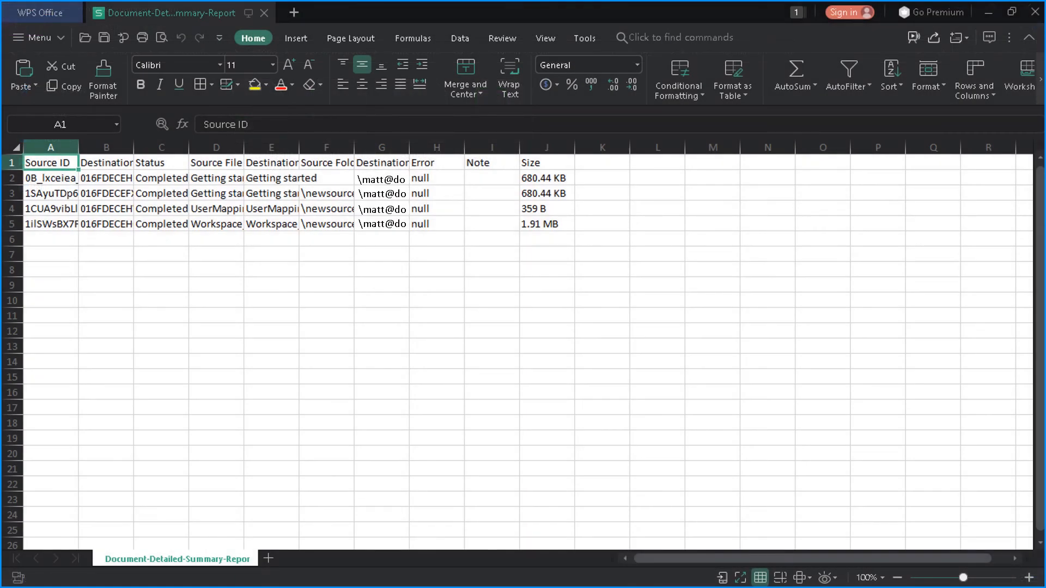